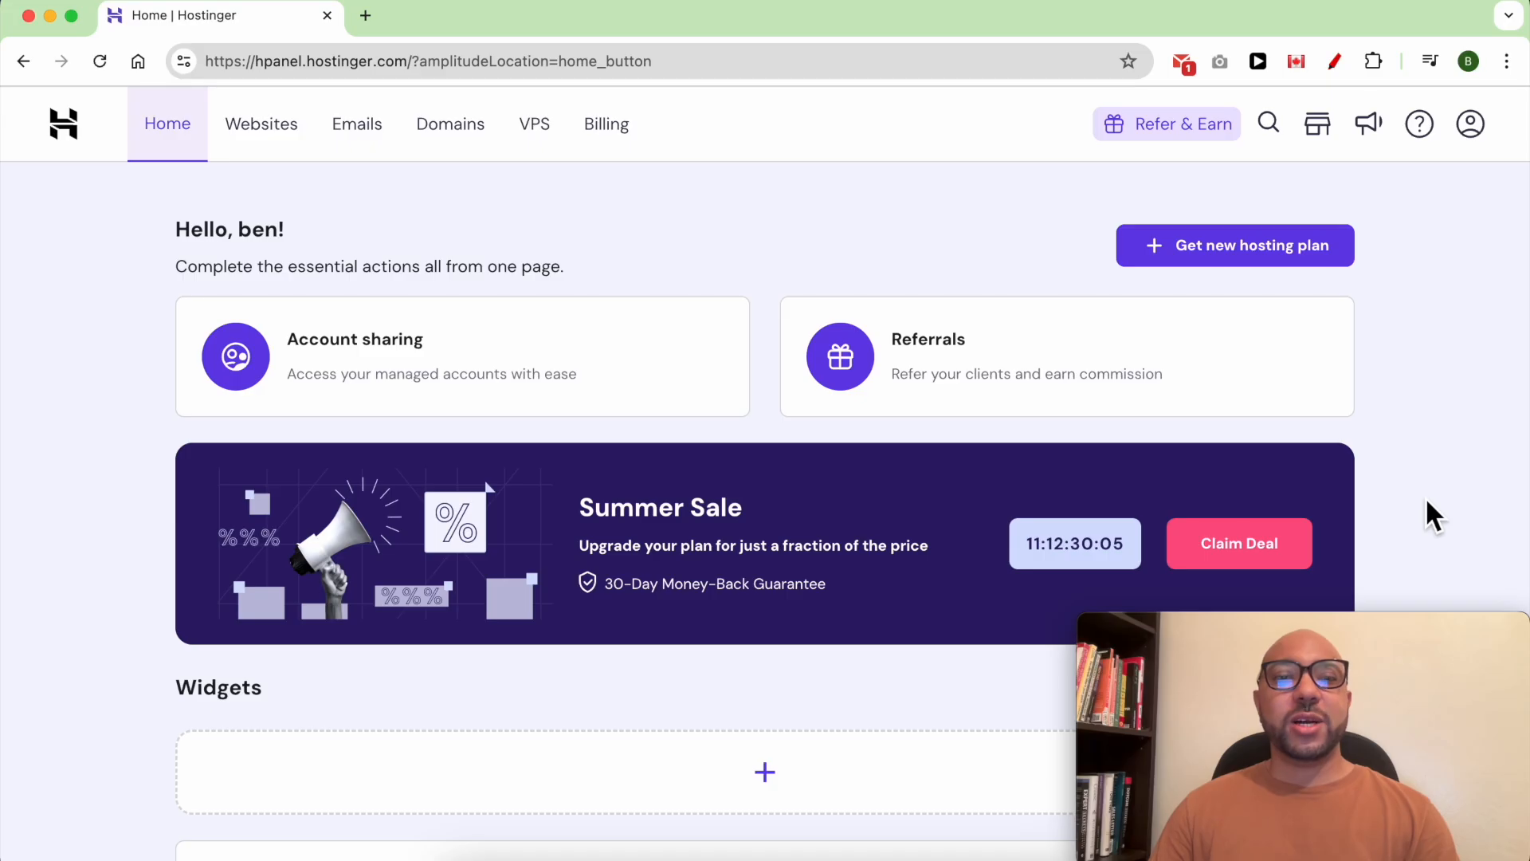
pyautogui.moveTo(346, 249)
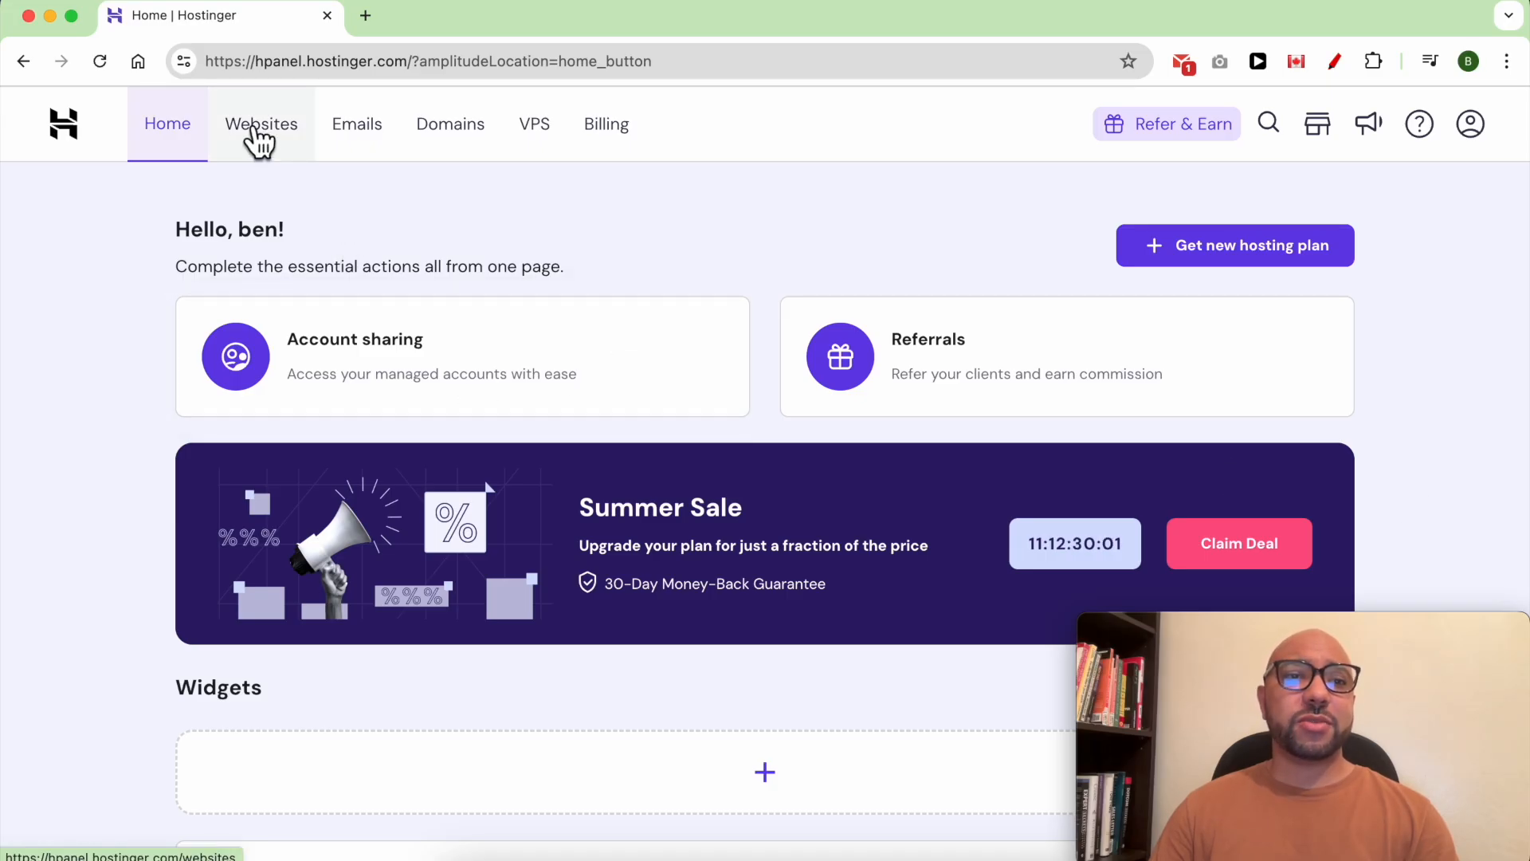
# Go from the Websites list to the benstestinghosting.com dashboard
pyautogui.click(260, 124)
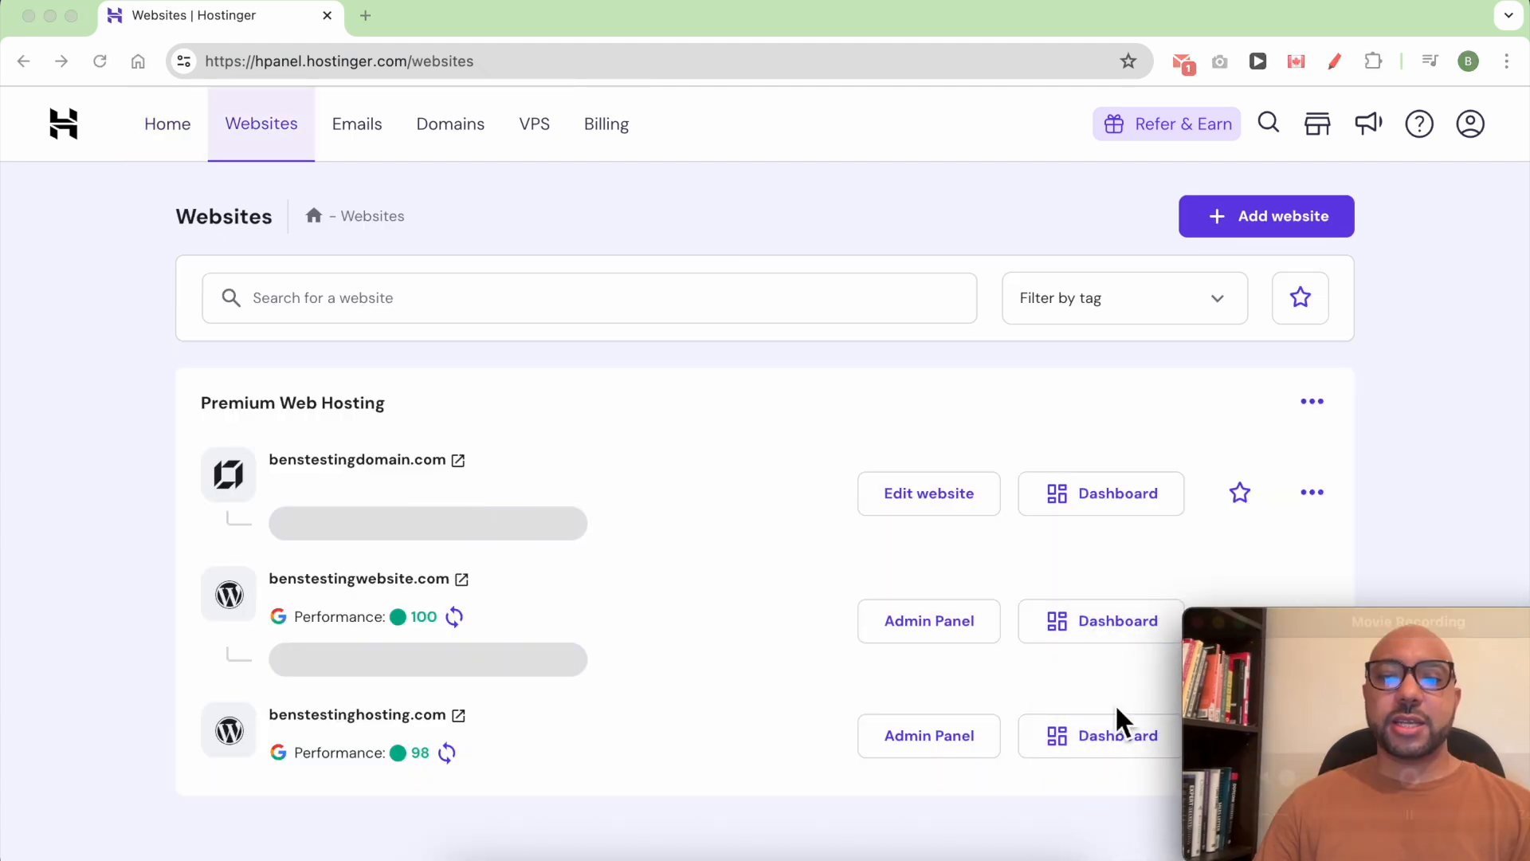
pyautogui.click(1099, 735)
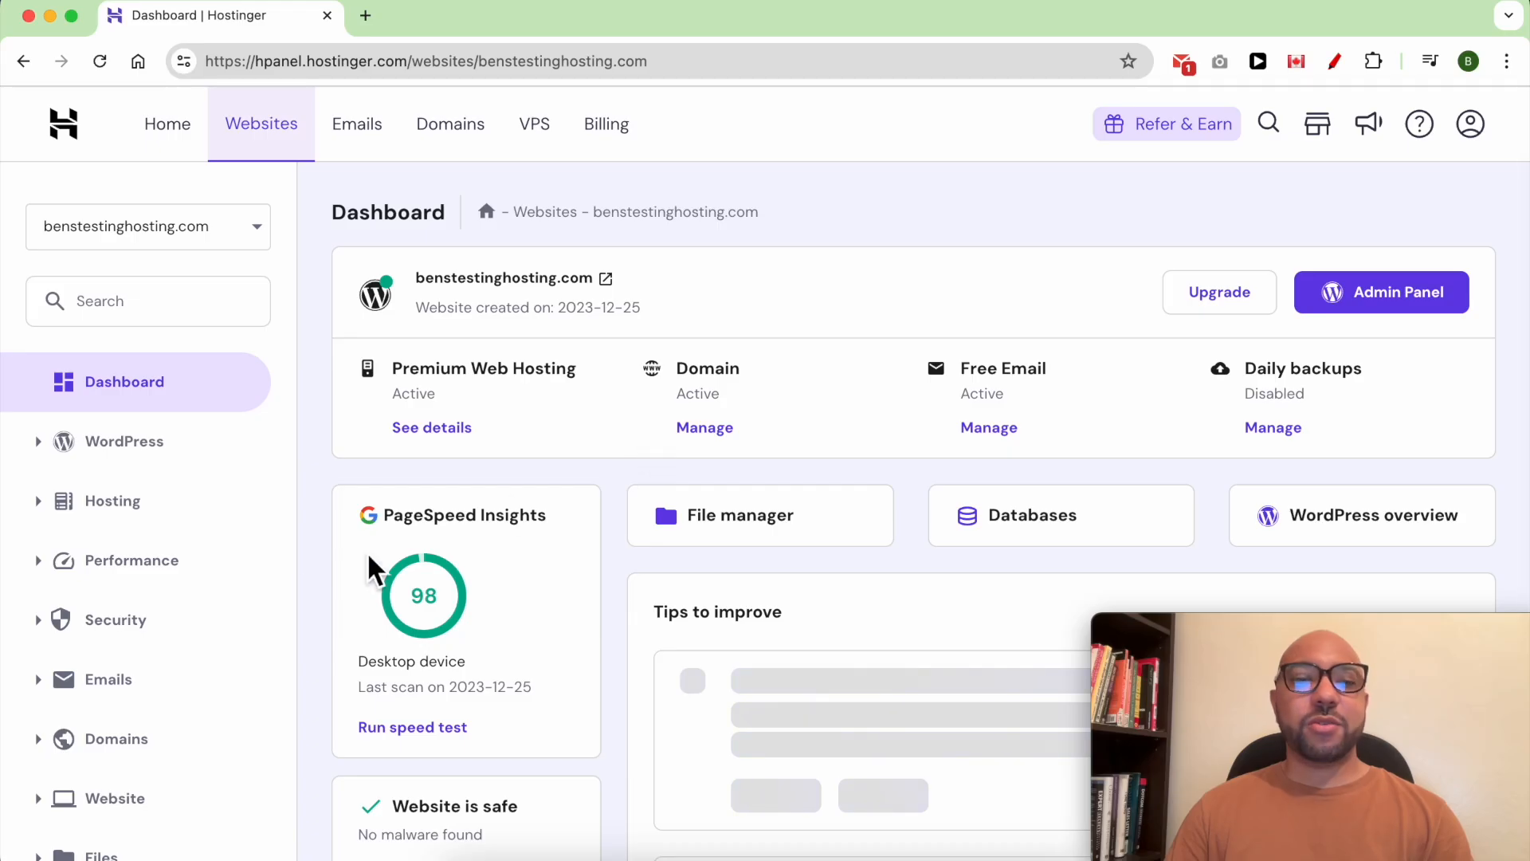
pyautogui.scroll(-3)
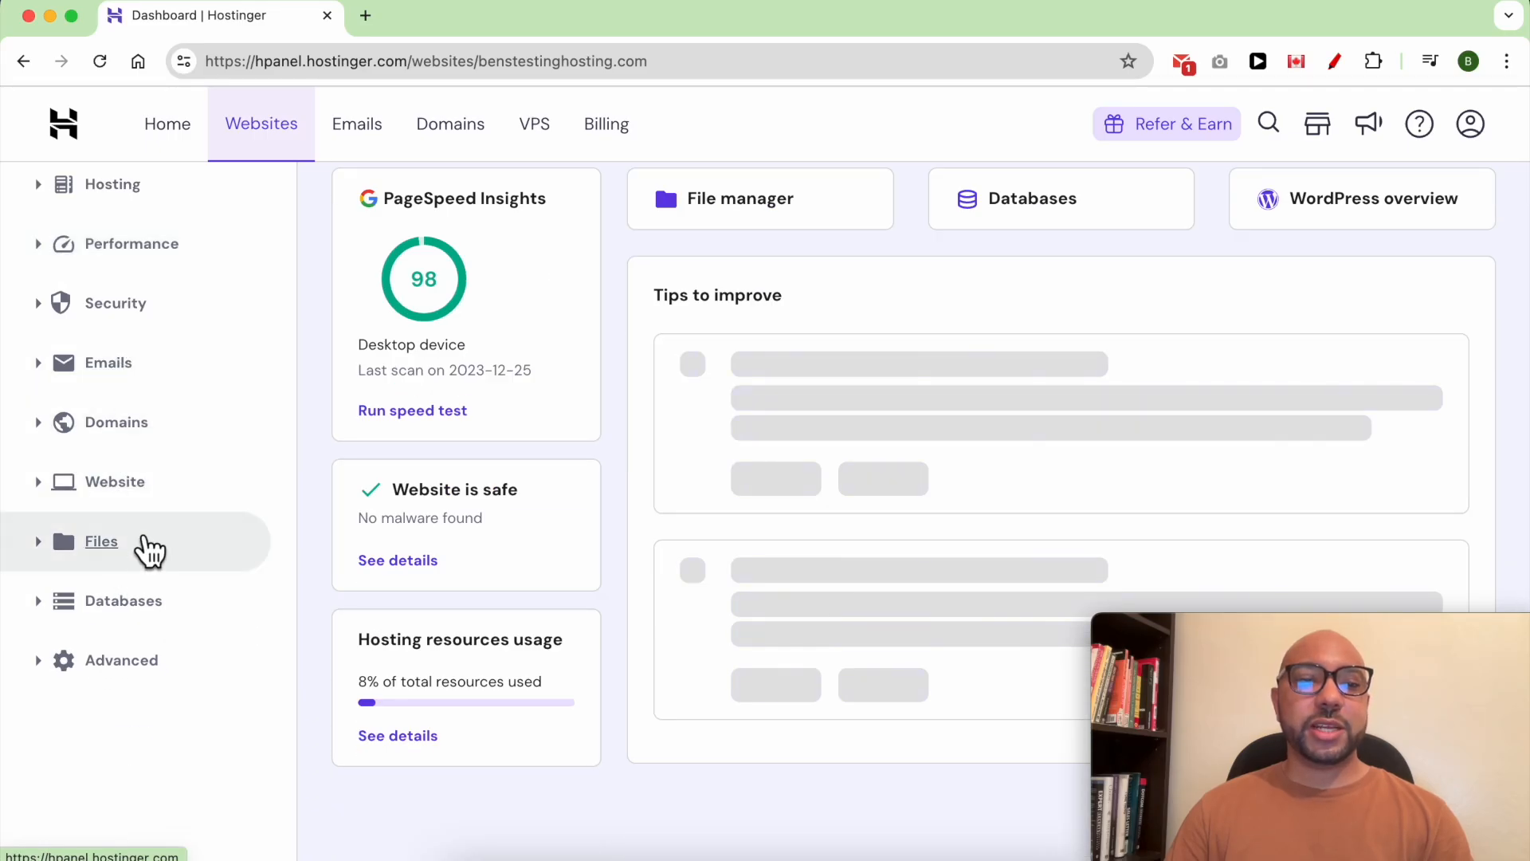
# Open Files > Backups from the sidebar
pyautogui.click(101, 540)
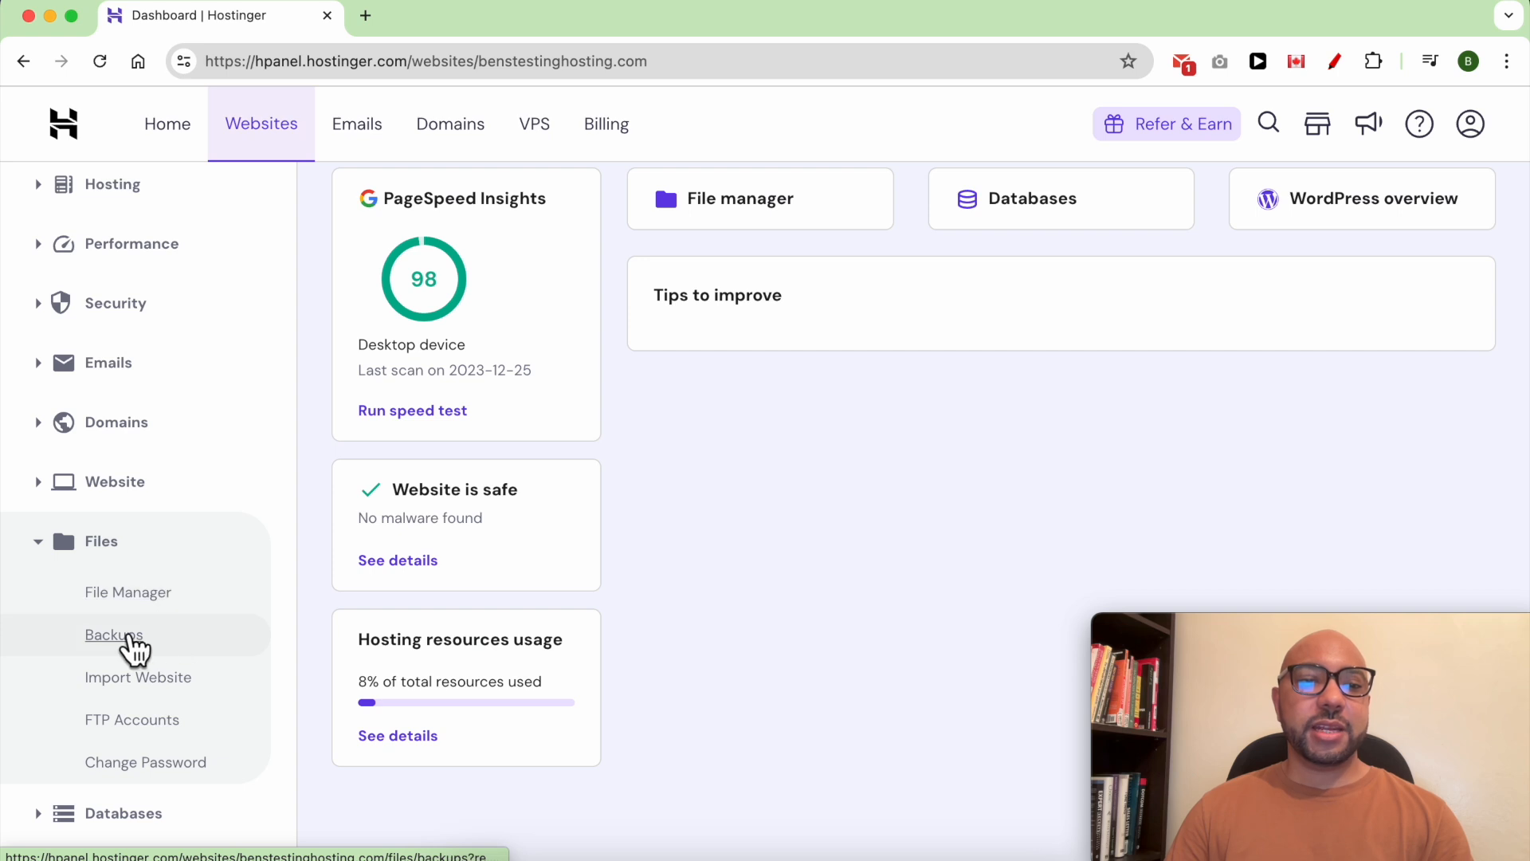
pyautogui.click(113, 634)
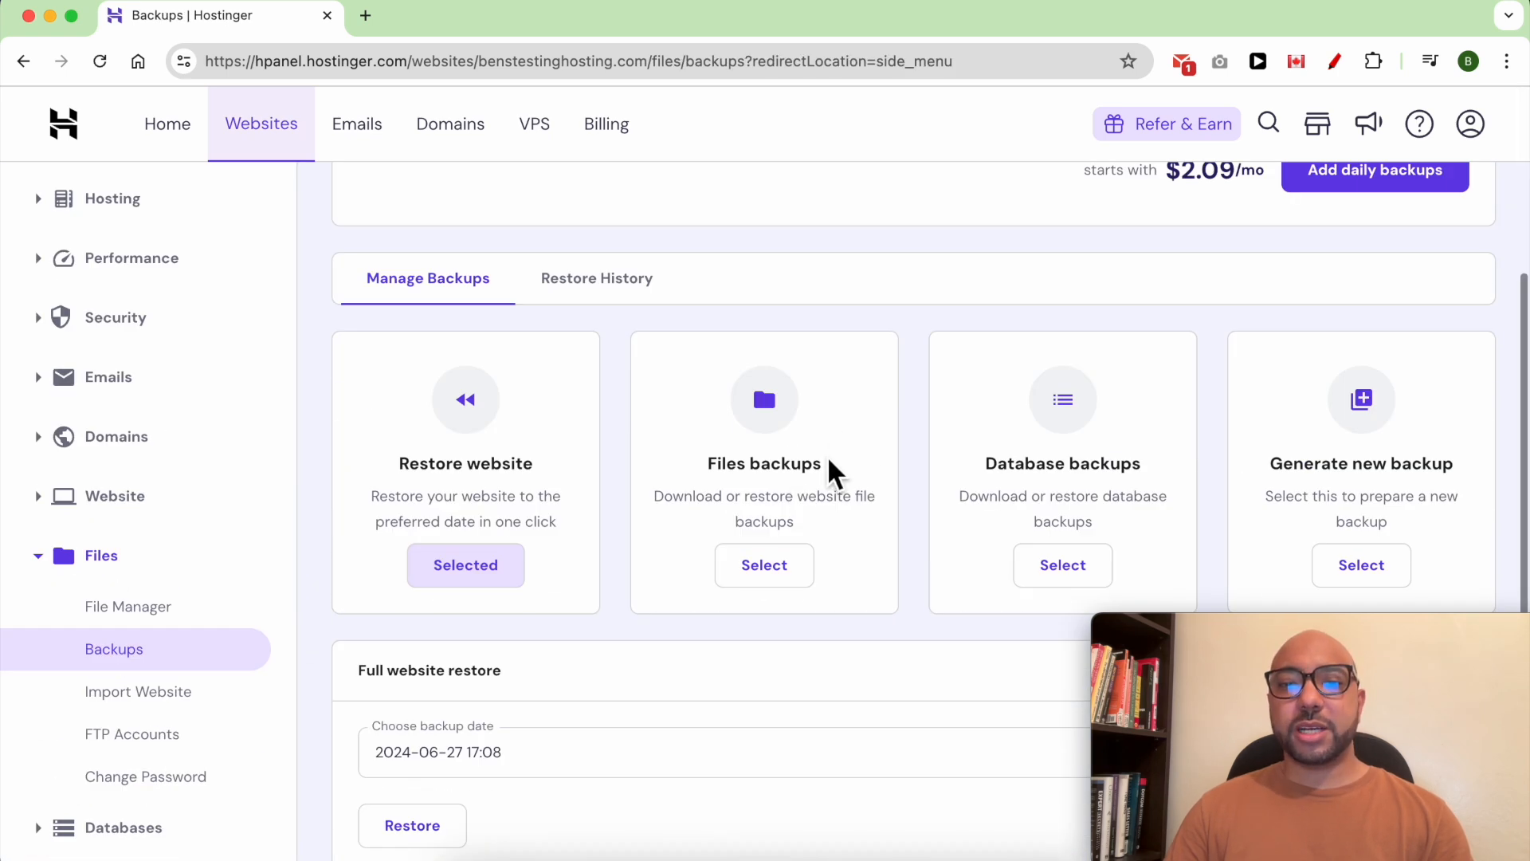
pyautogui.moveTo(775, 495)
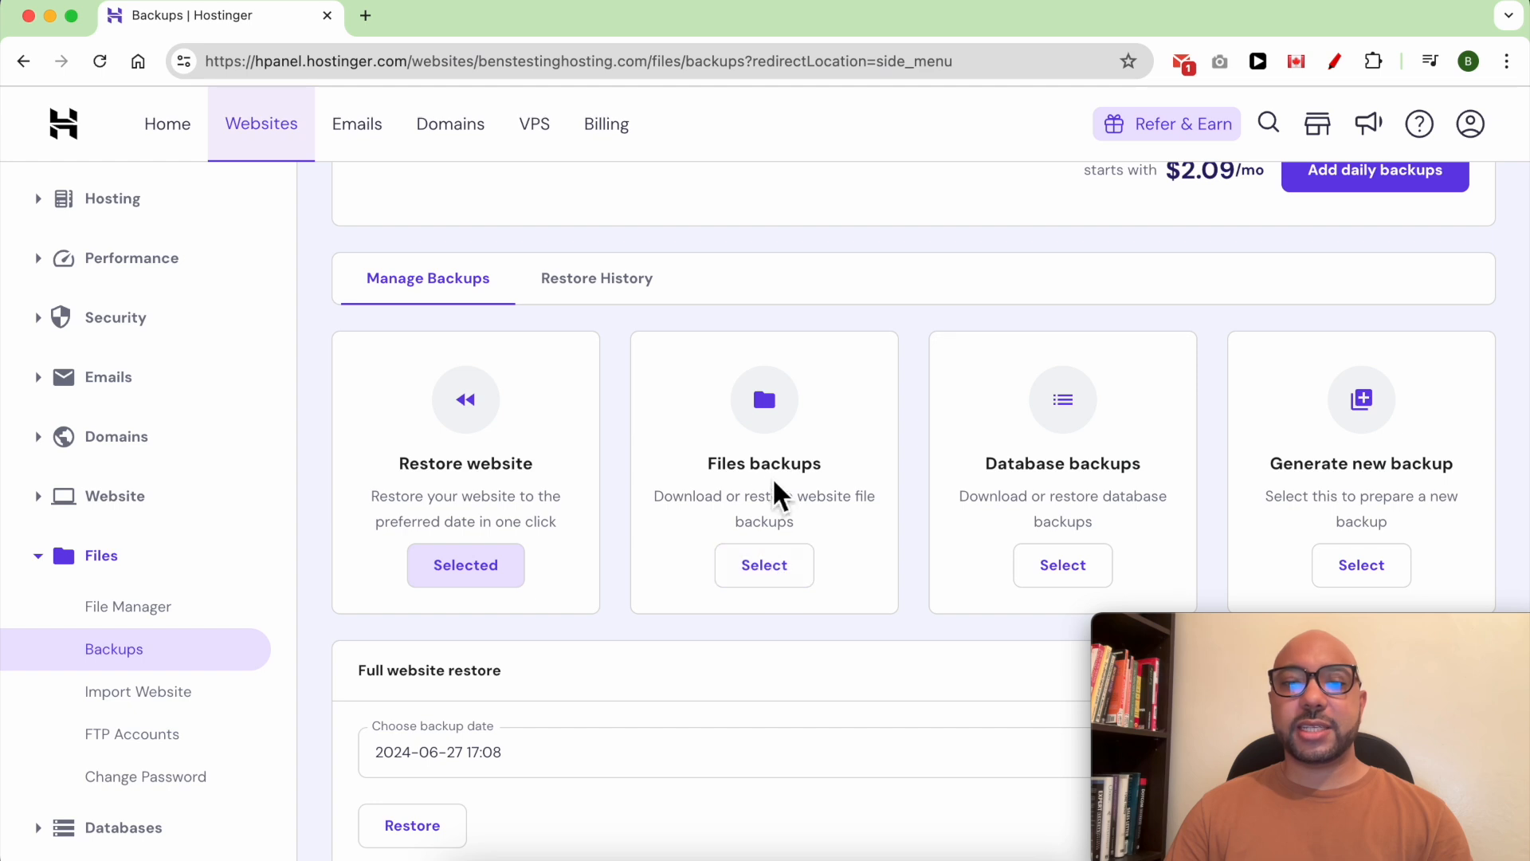
pyautogui.click(764, 565)
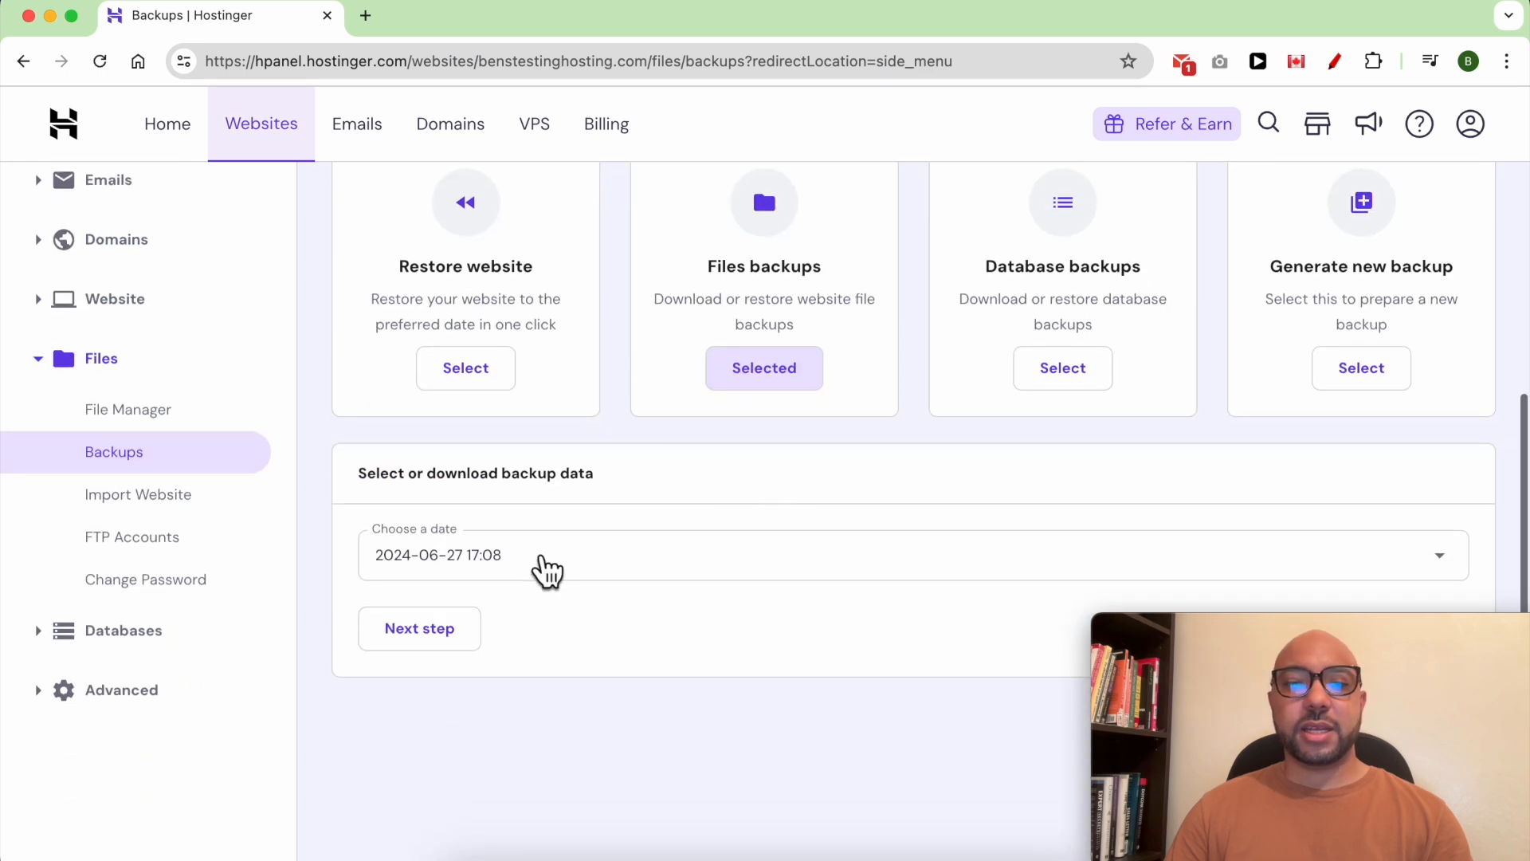
pyautogui.click(912, 555)
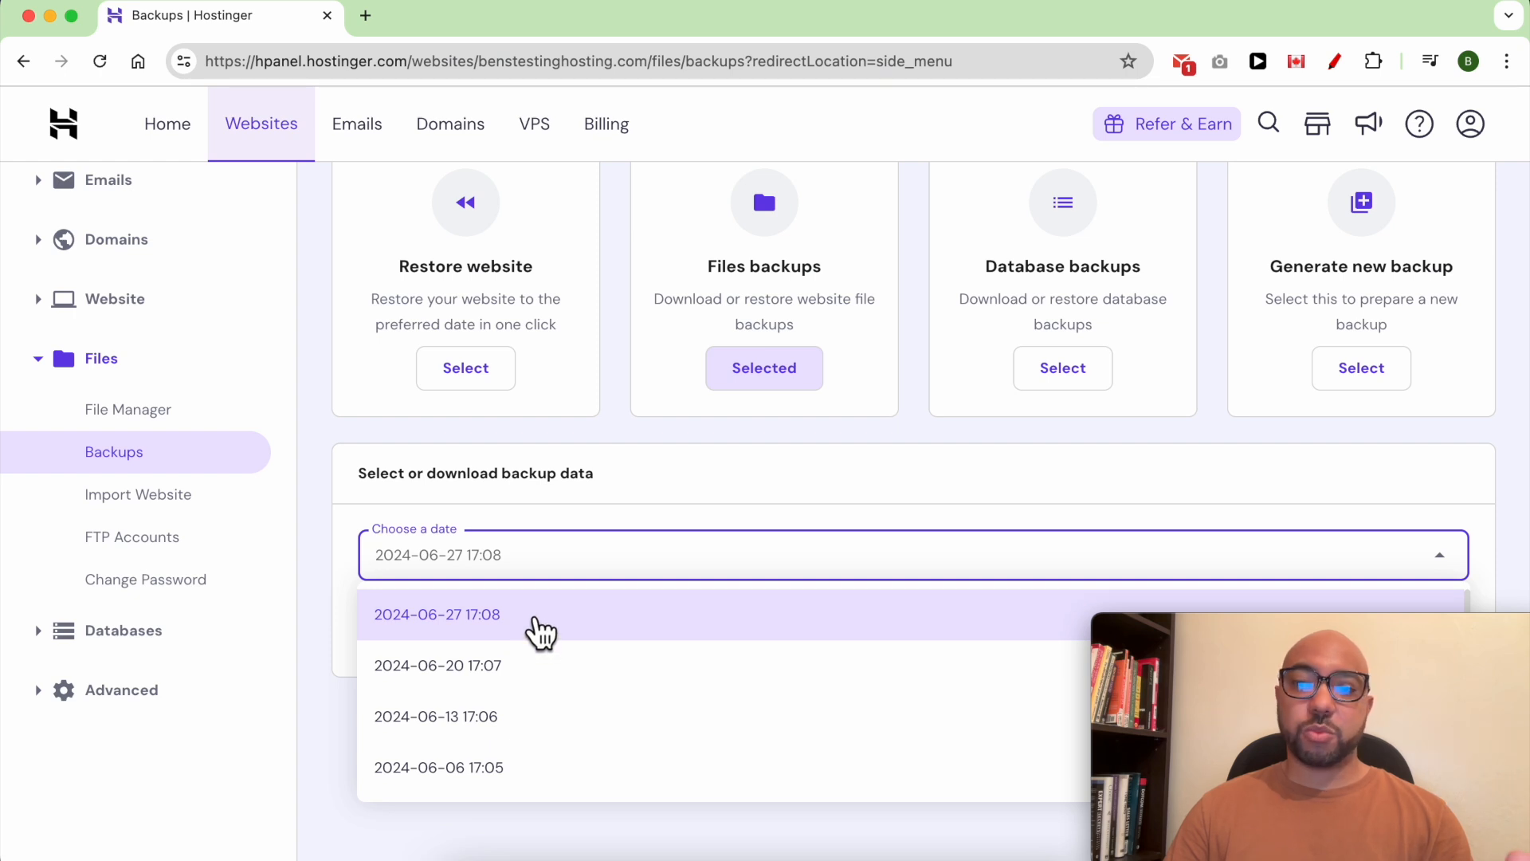
pyautogui.click(438, 613)
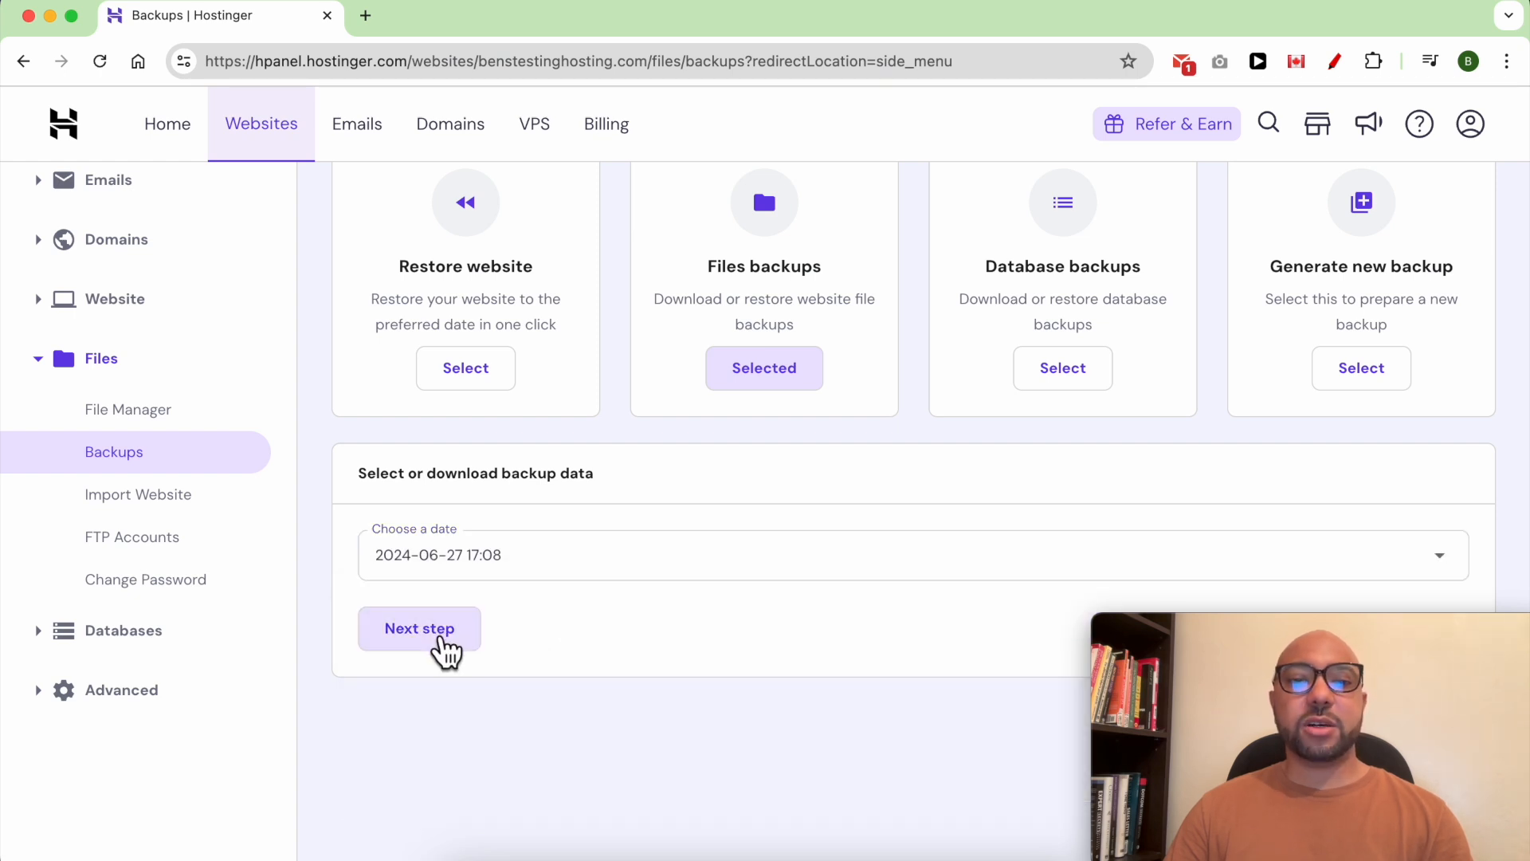
pyautogui.click(418, 627)
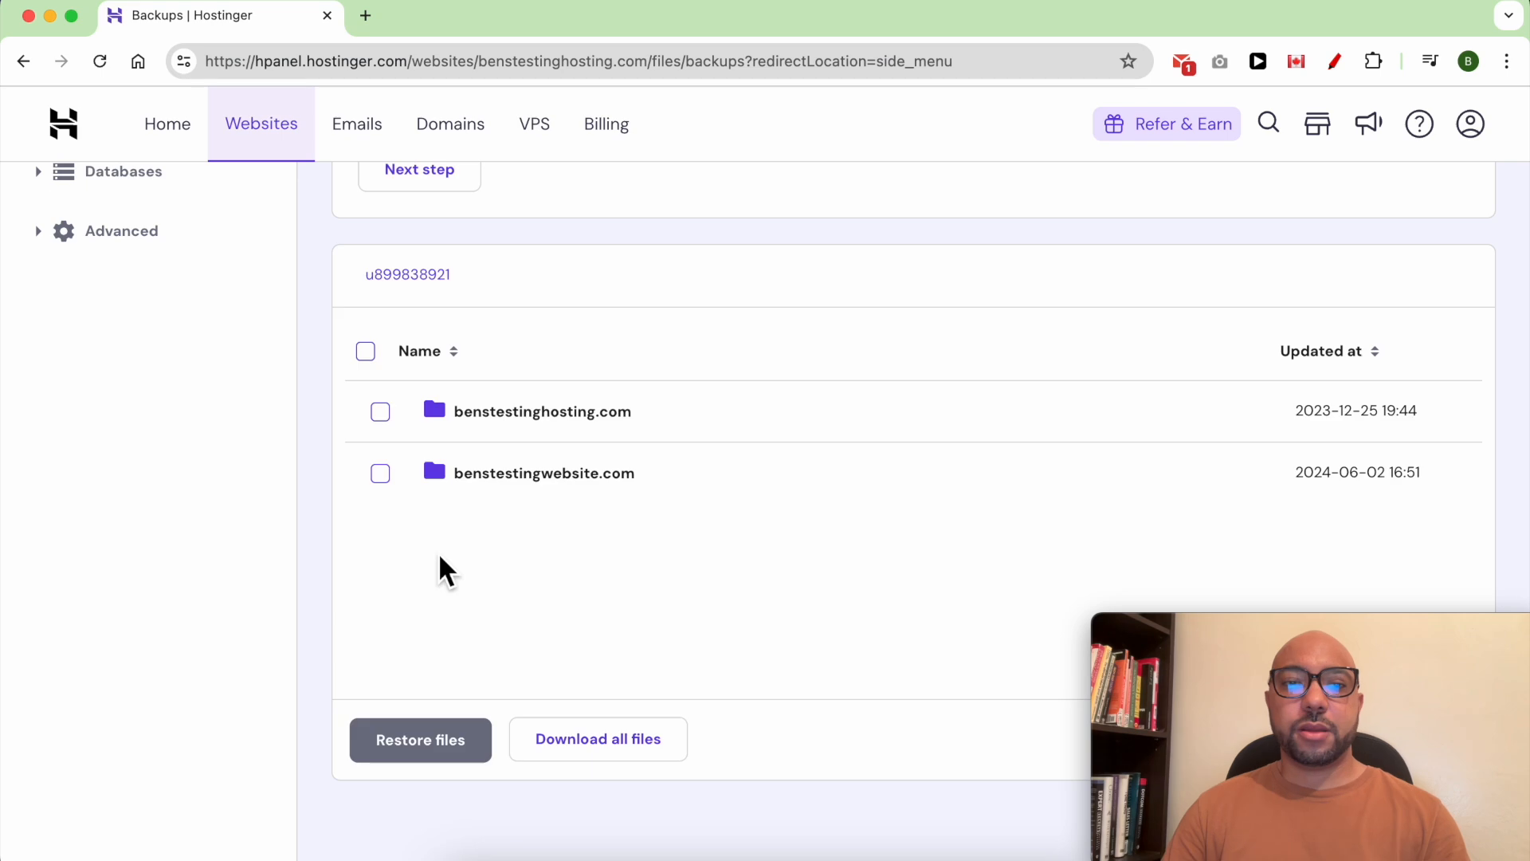
pyautogui.click(380, 411)
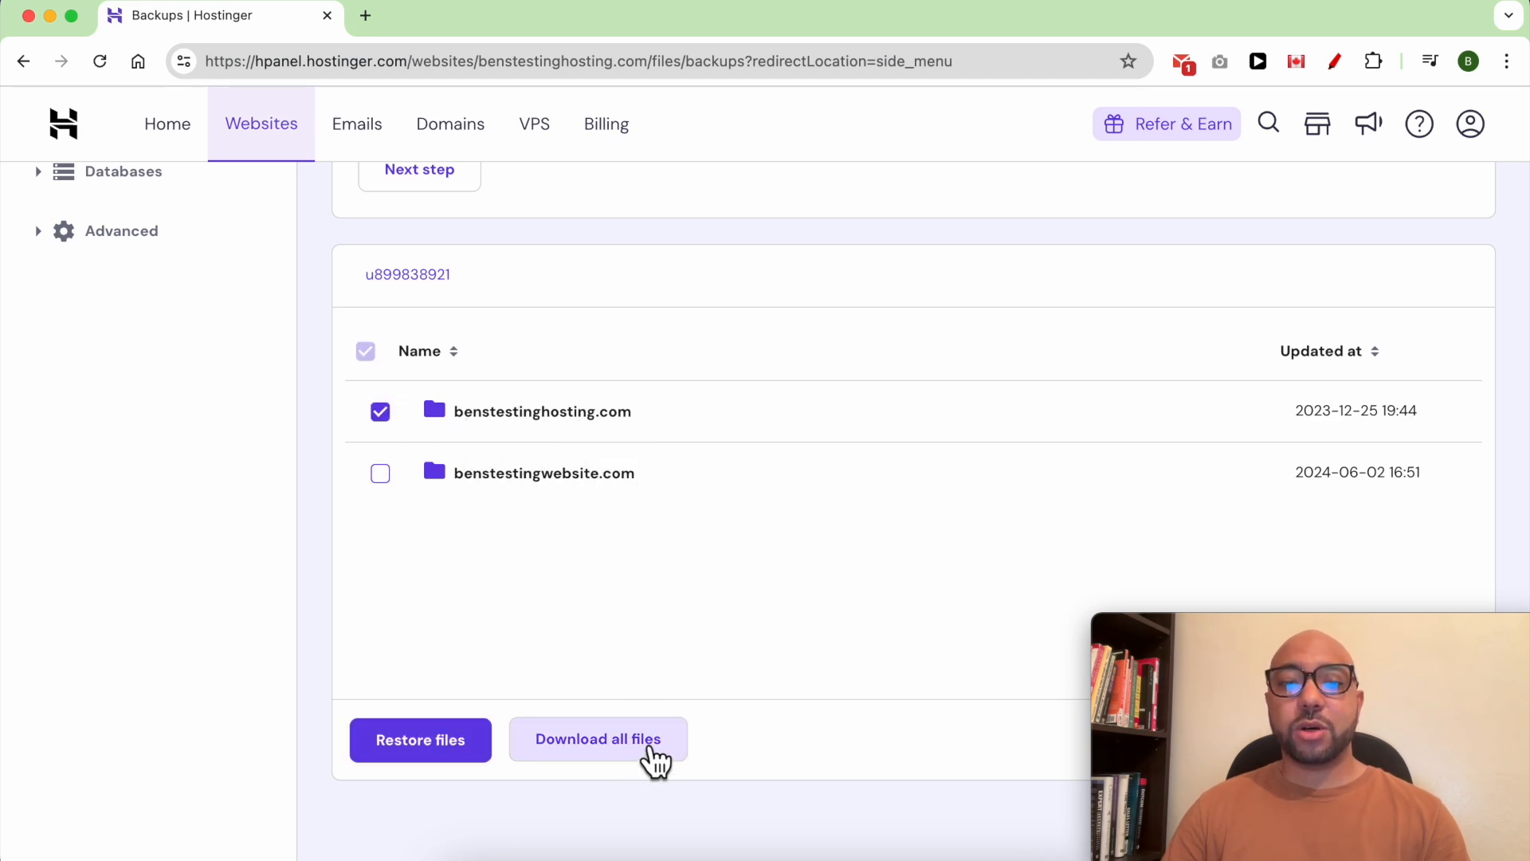
# Request all files from the 2024-06-27 backup and download the prepared backup
pyautogui.click(597, 739)
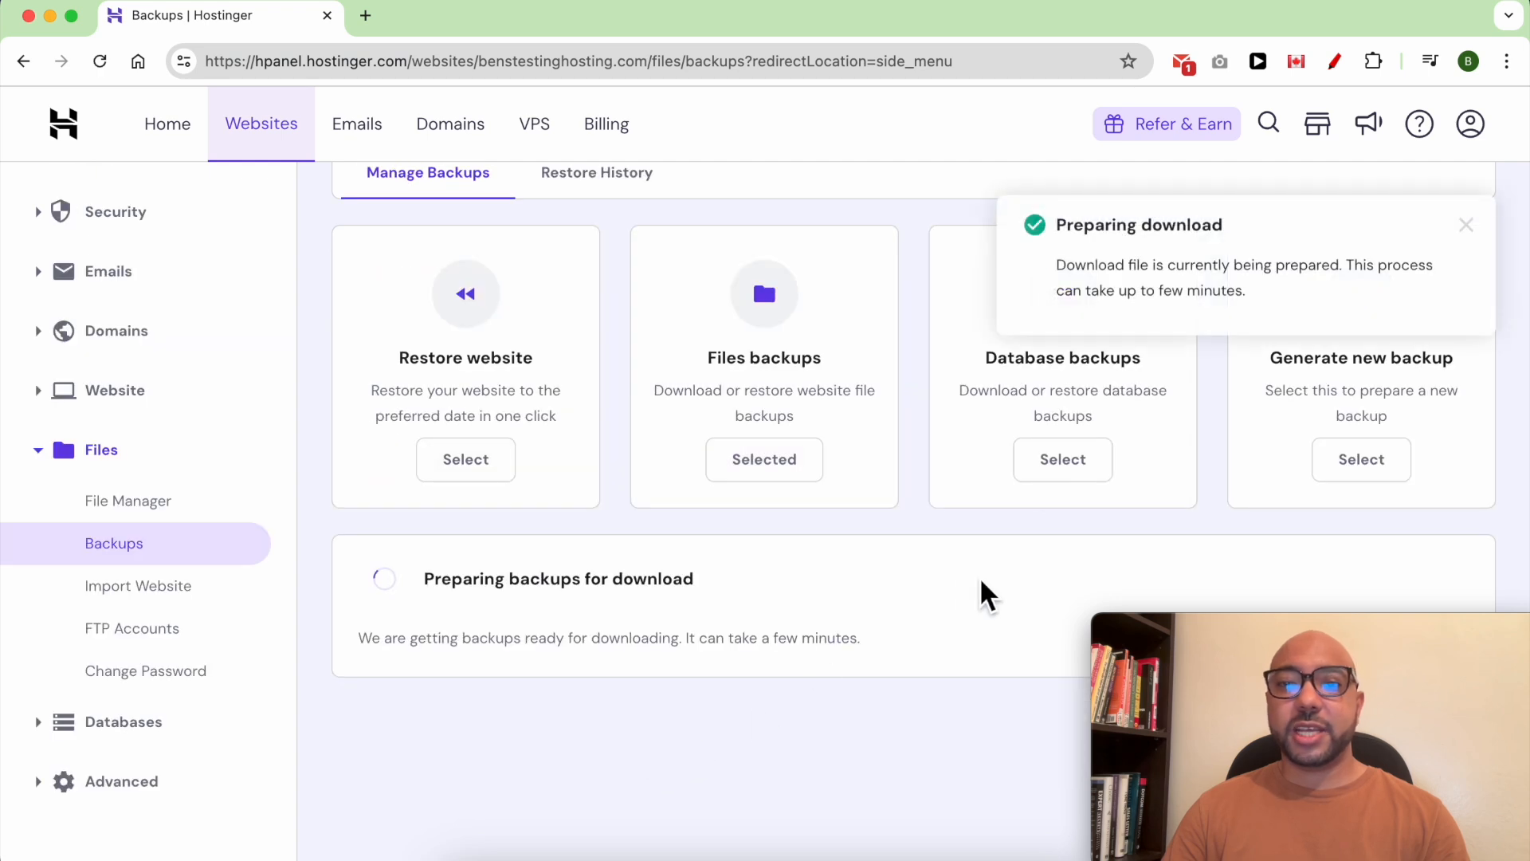
pyautogui.moveTo(1213, 273)
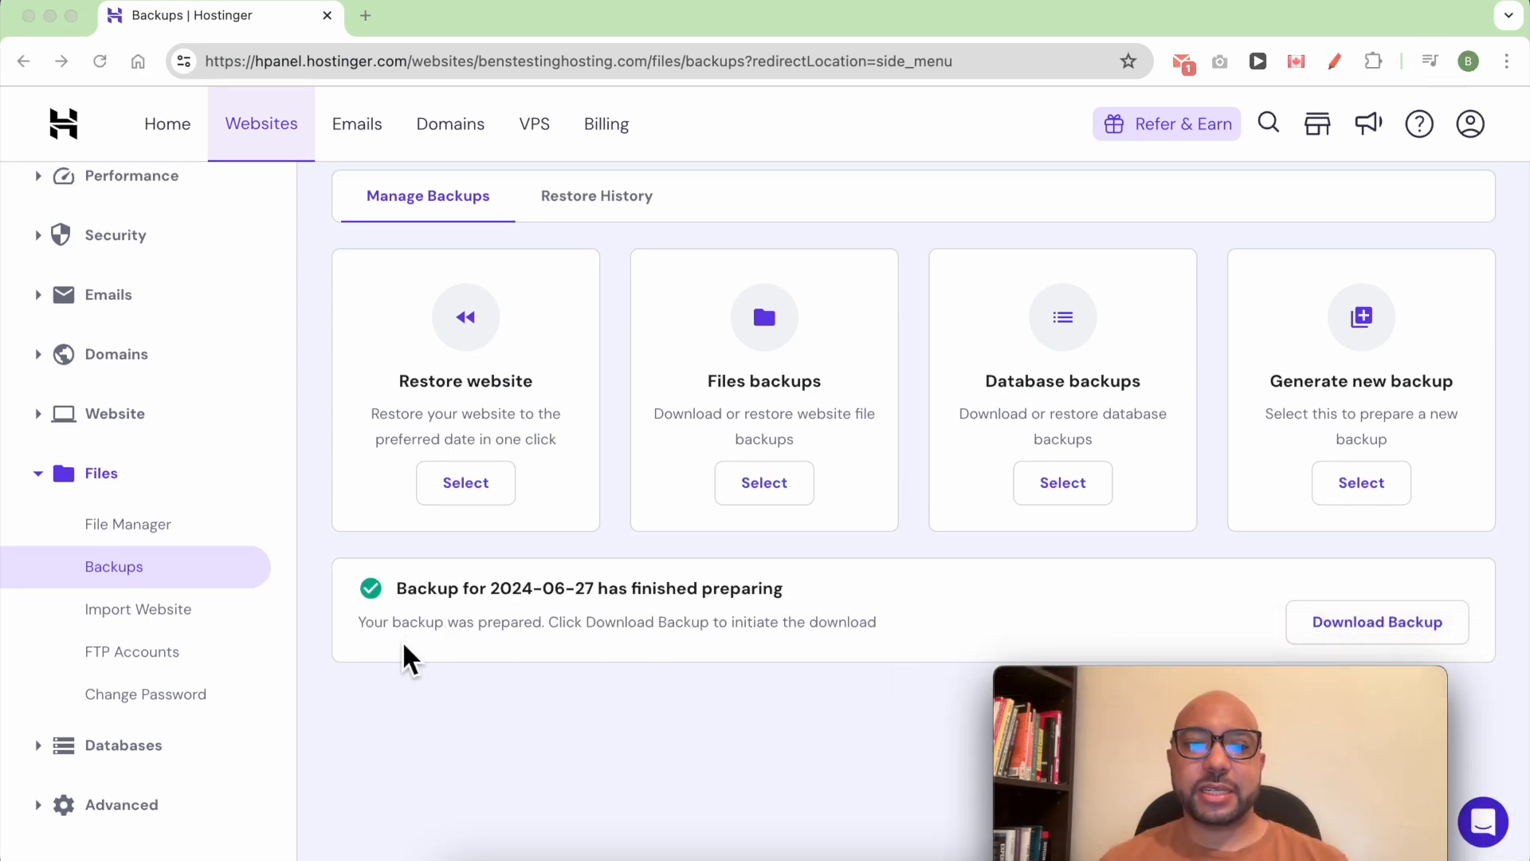
pyautogui.doubleClick(417, 621)
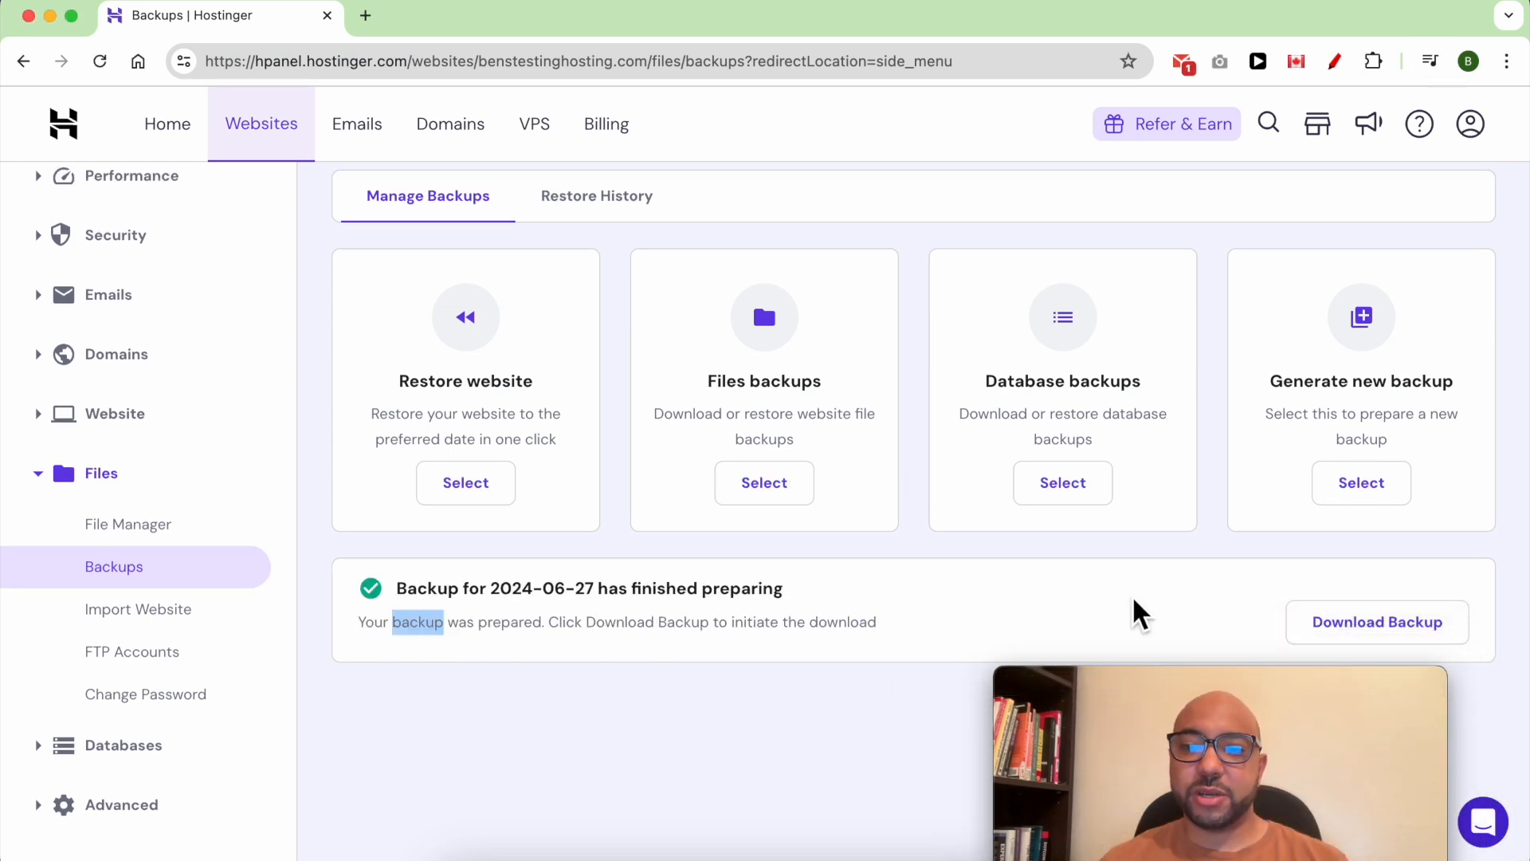
pyautogui.click(1376, 622)
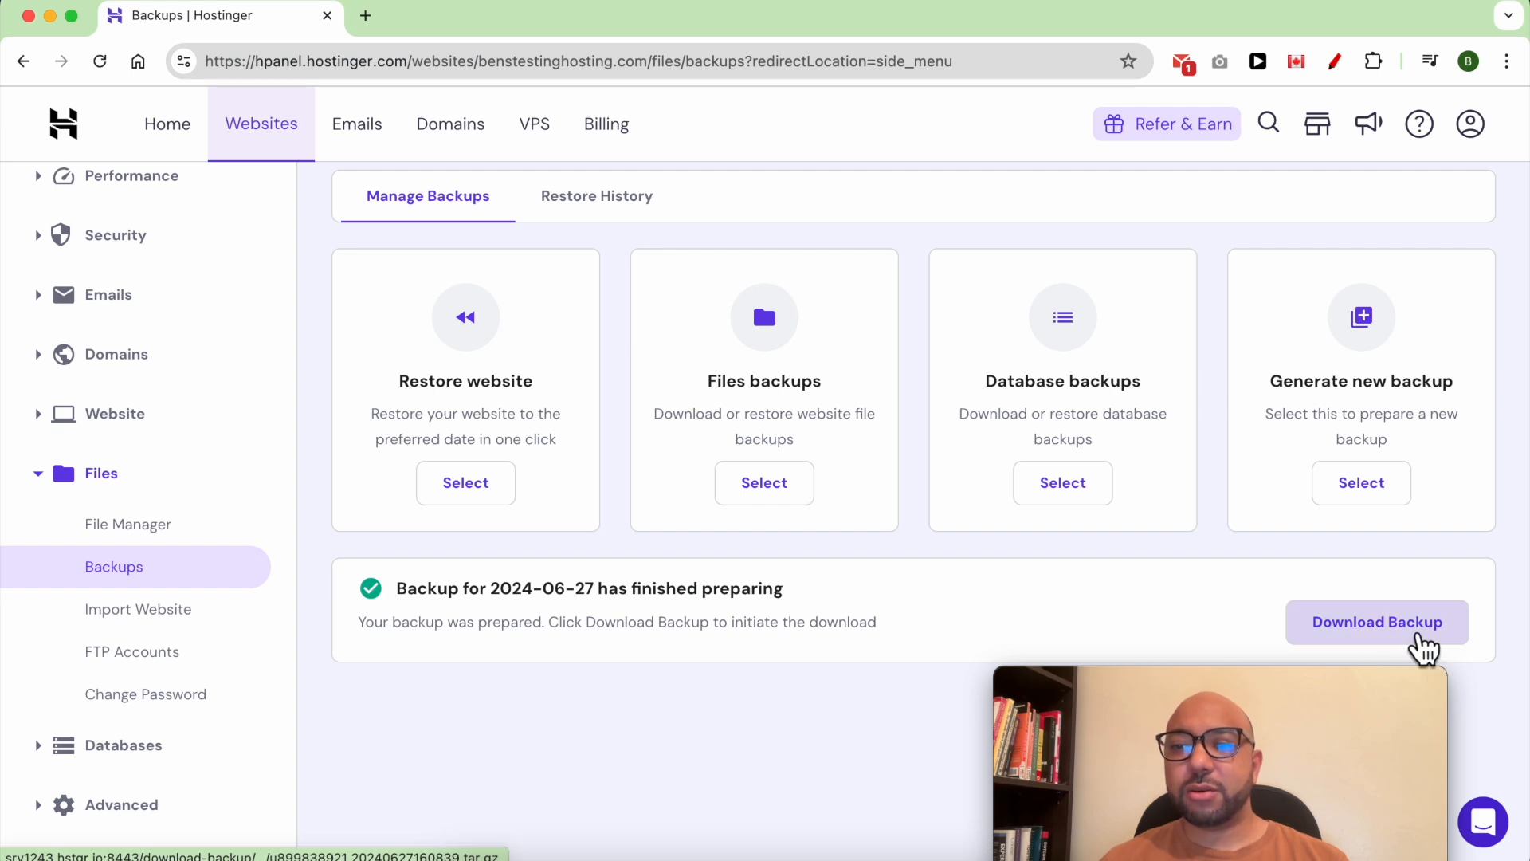
pyautogui.click(1378, 622)
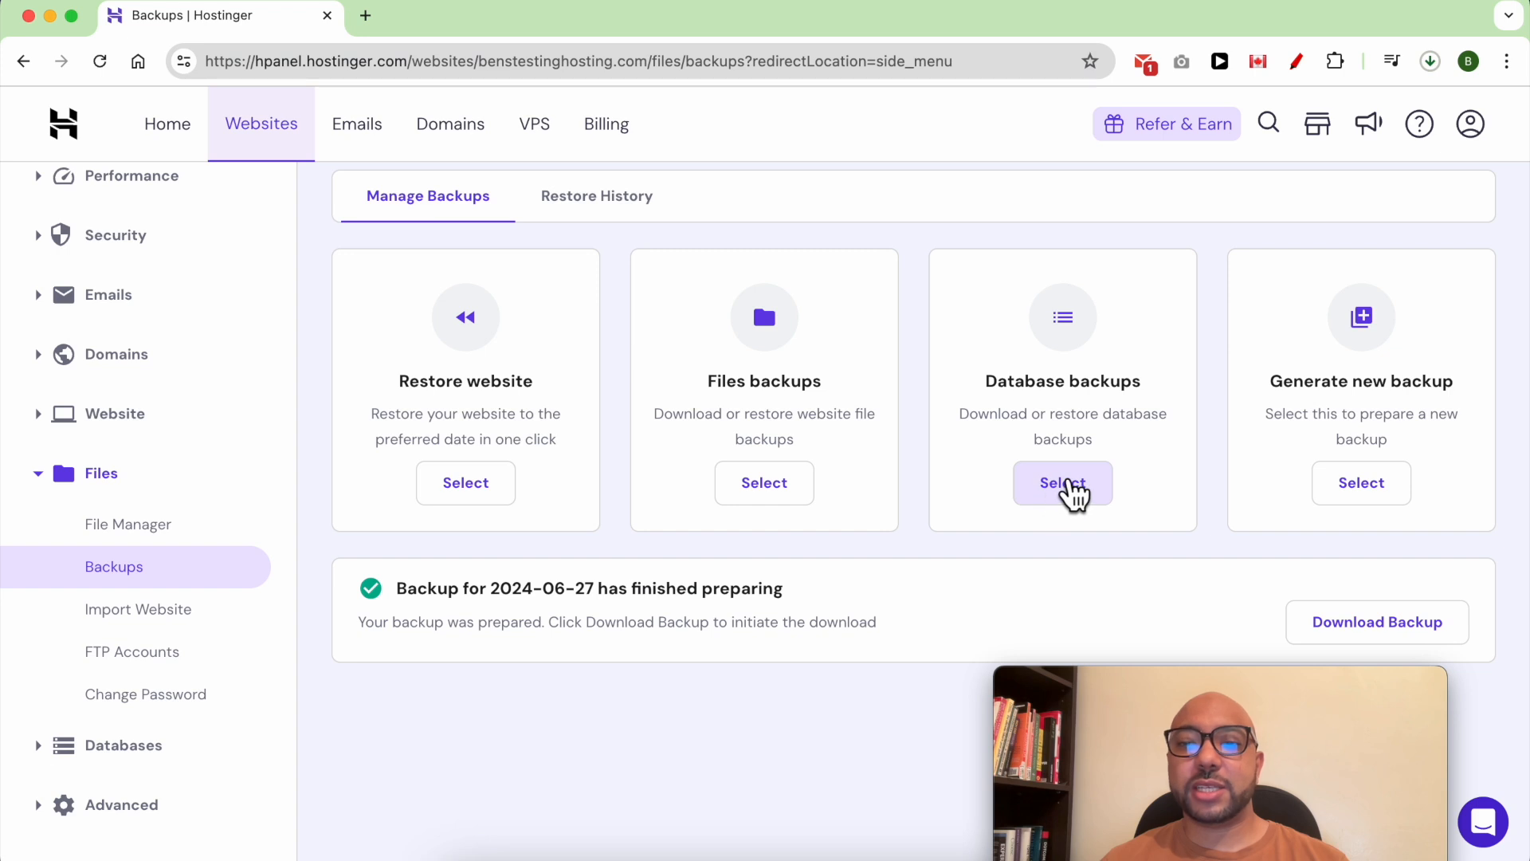
pyautogui.click(1061, 482)
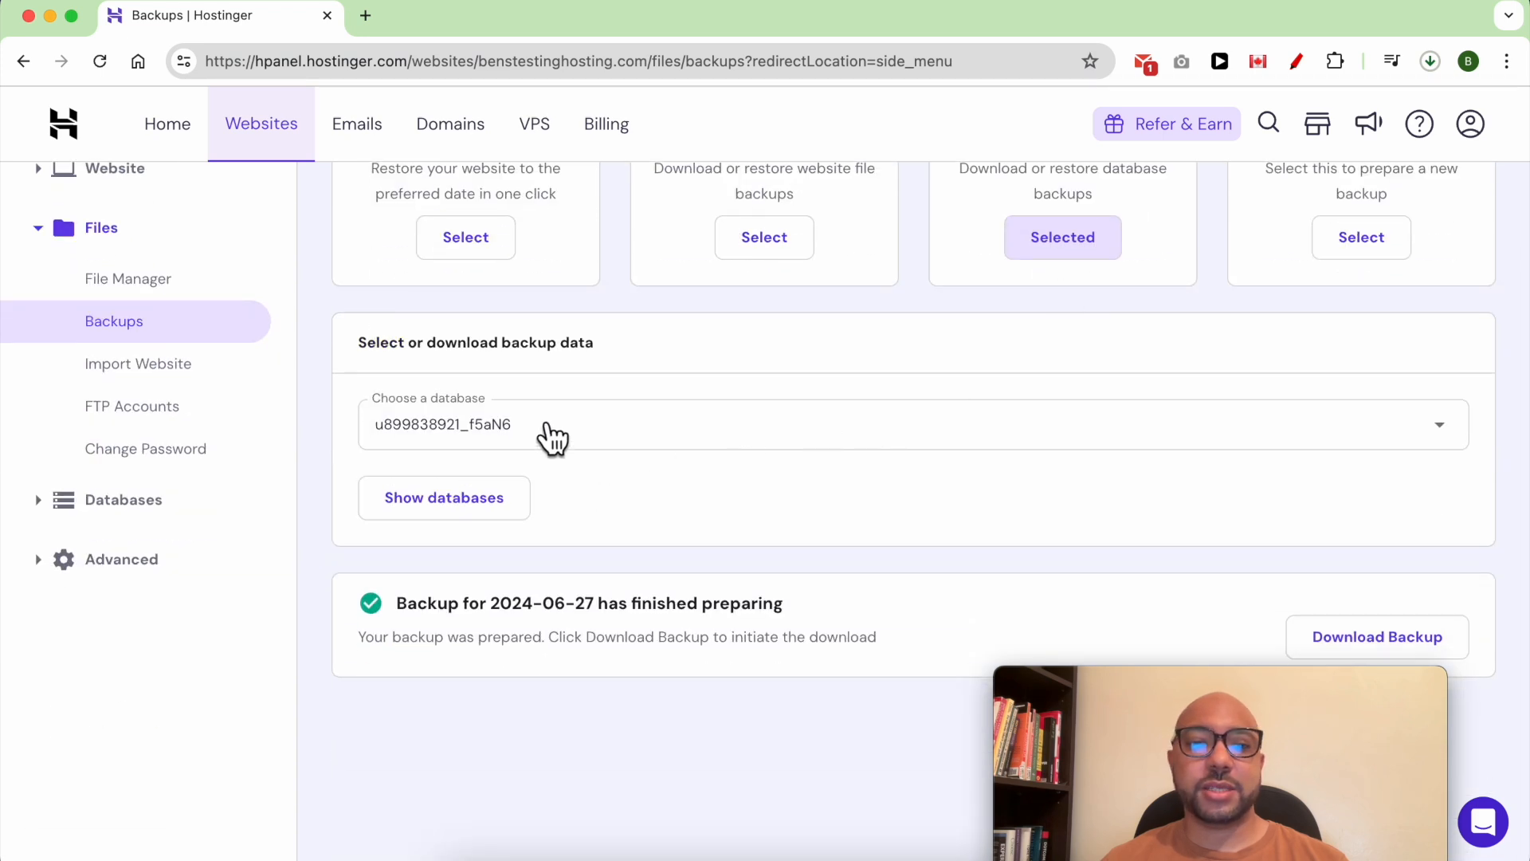
pyautogui.click(912, 423)
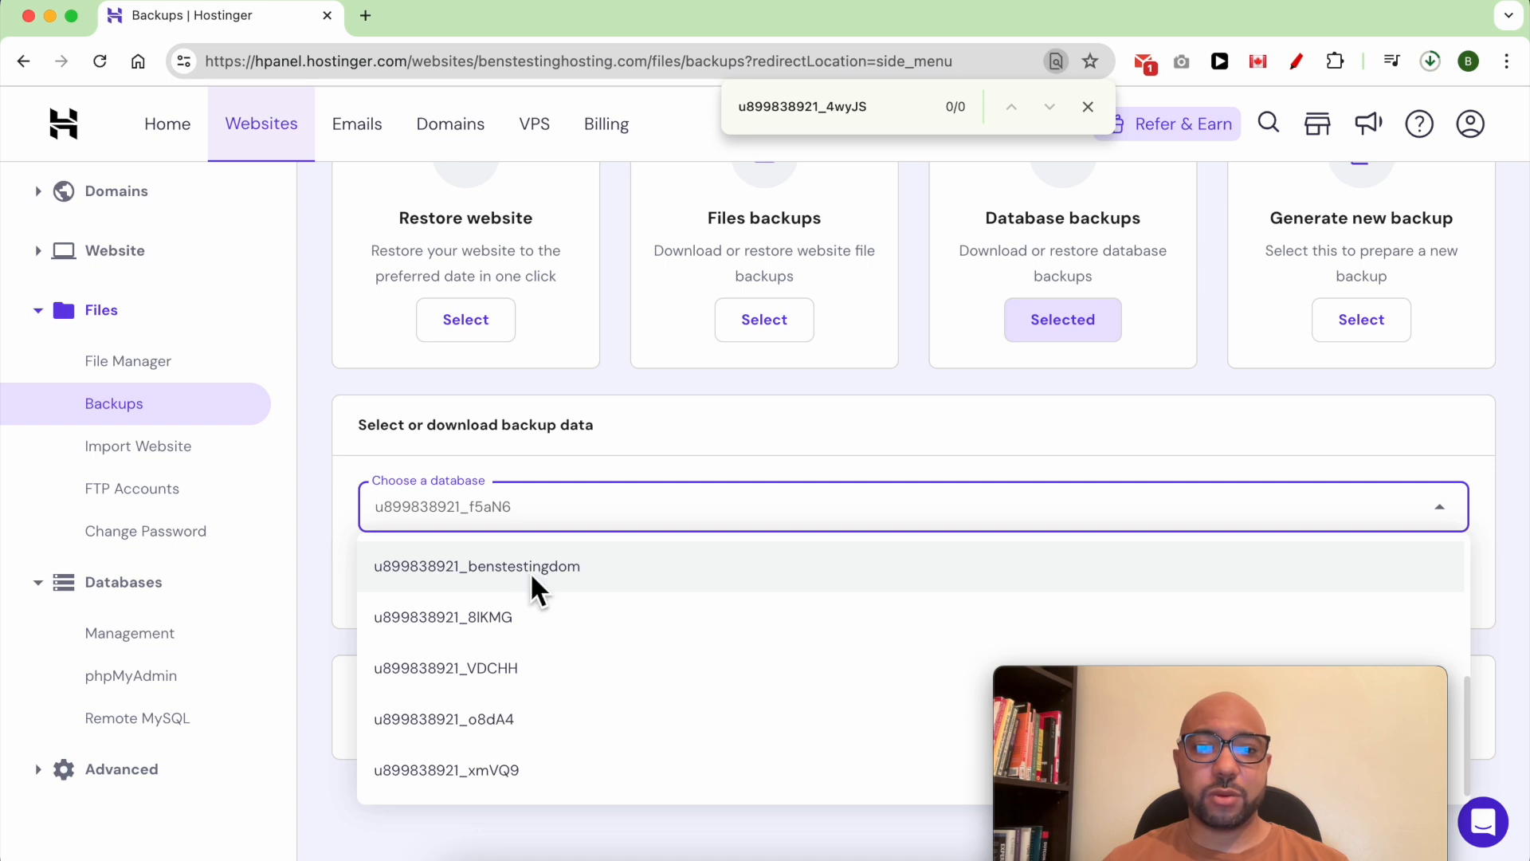
pyautogui.click(475, 566)
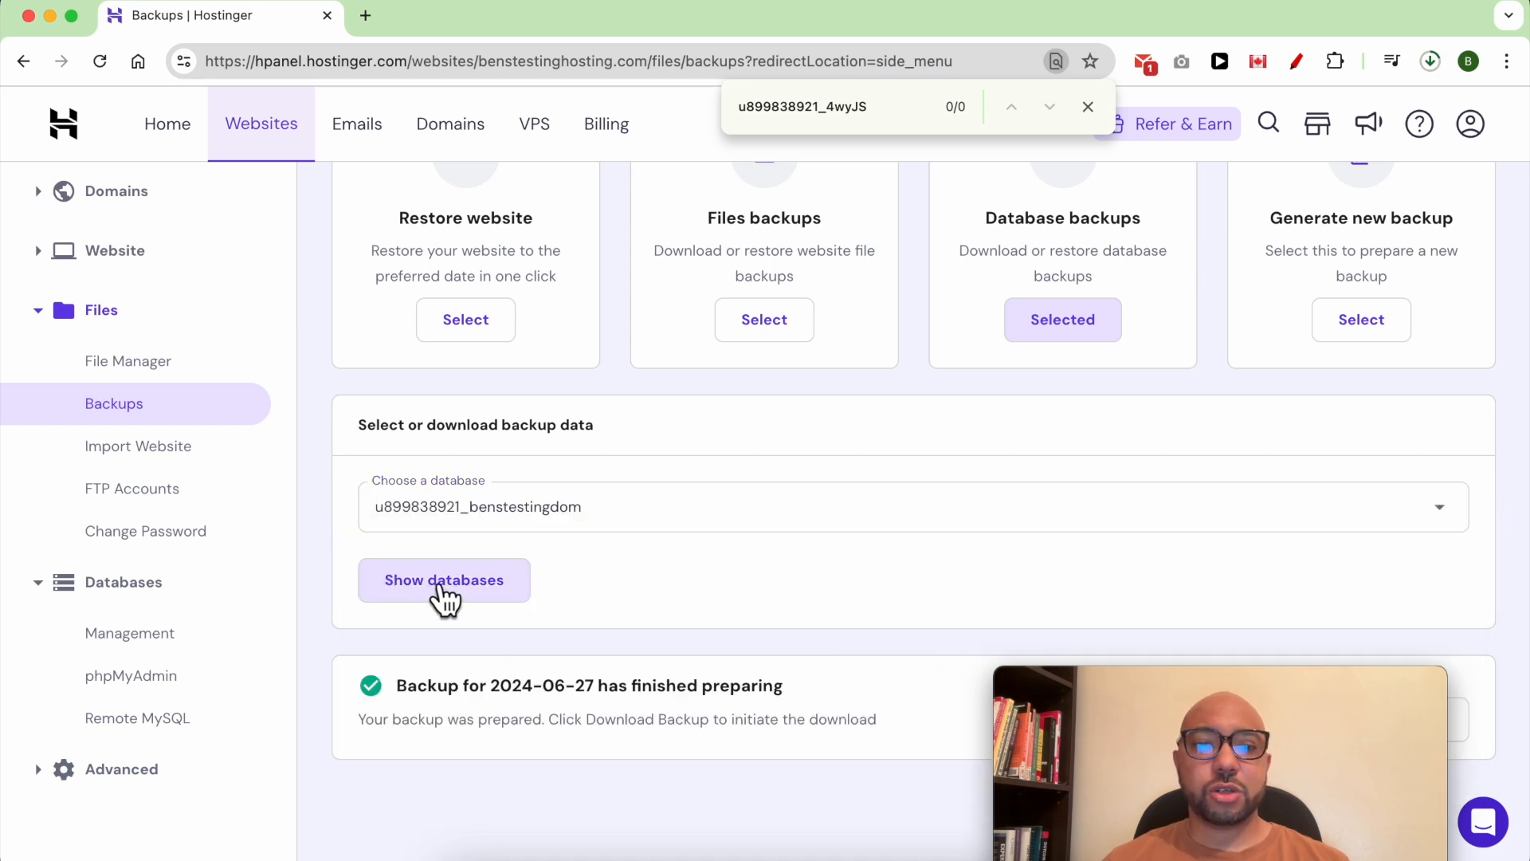
pyautogui.click(443, 579)
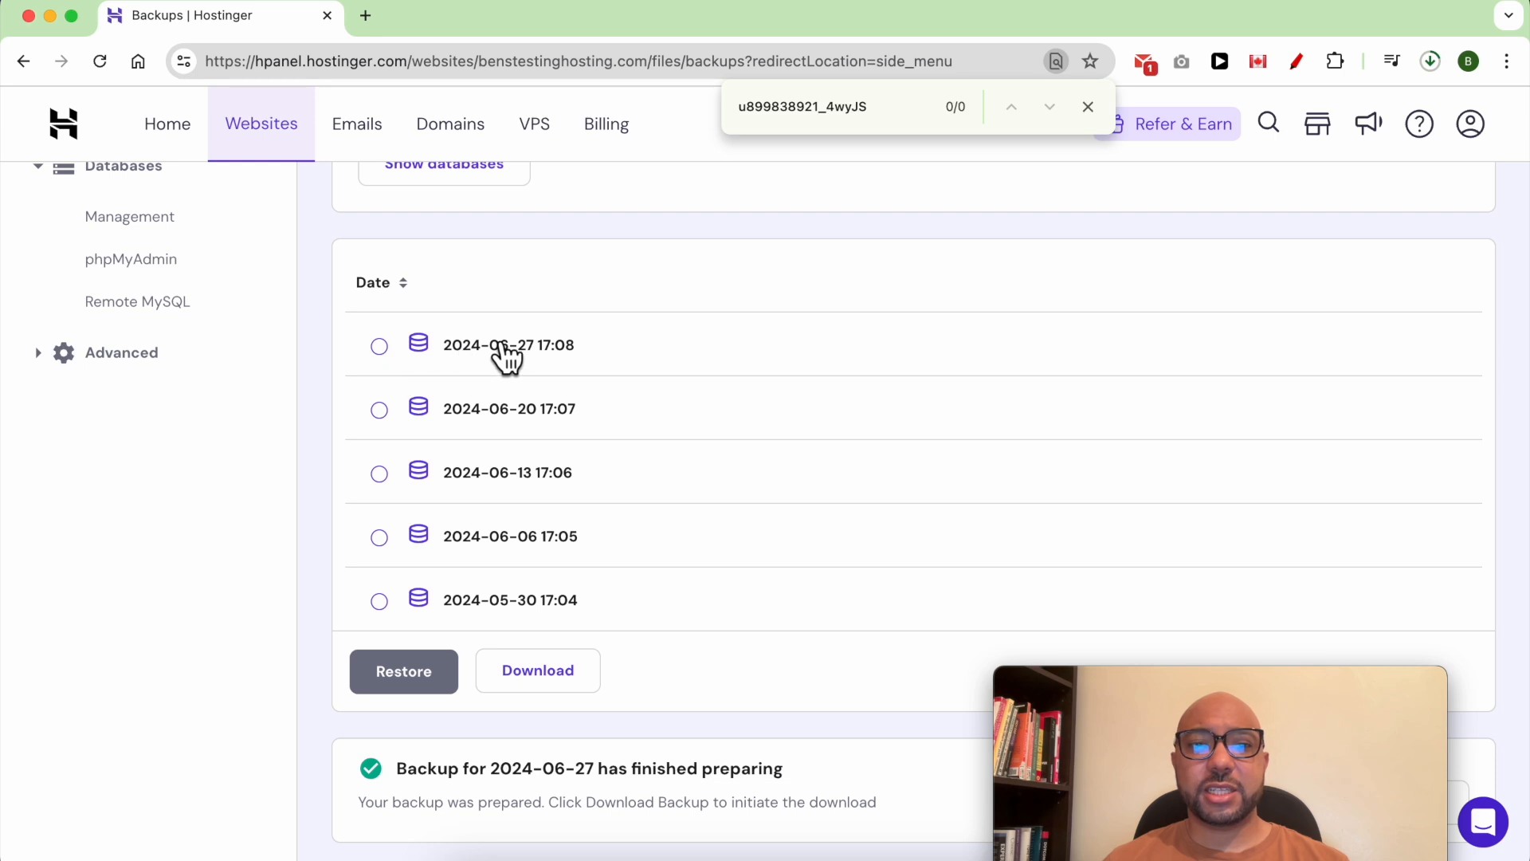
pyautogui.click(378, 345)
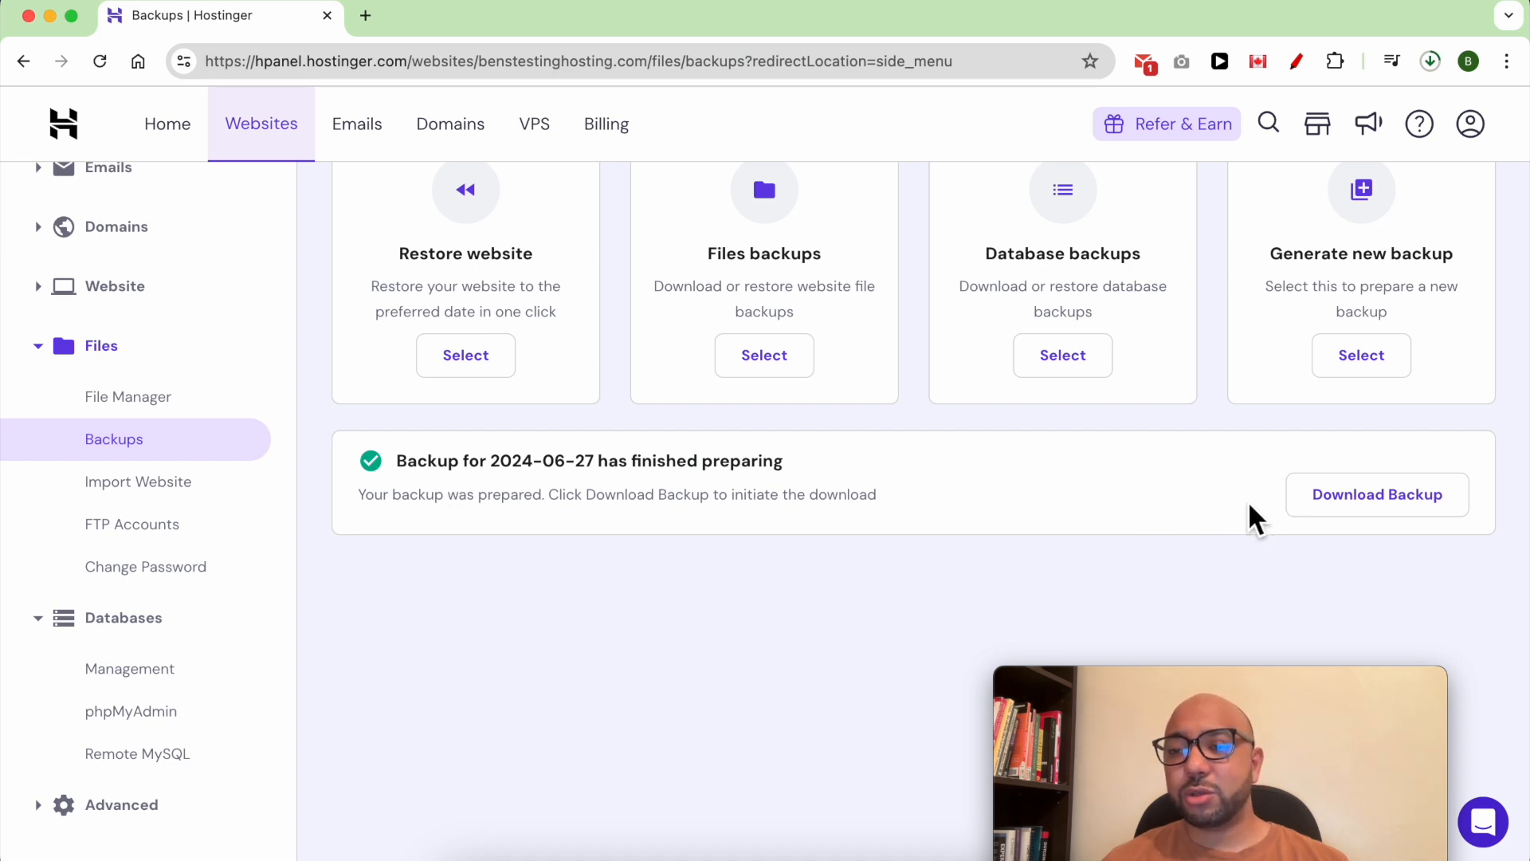
# Show the browser's Recent Download History with both backup downloads
pyautogui.click(1377, 495)
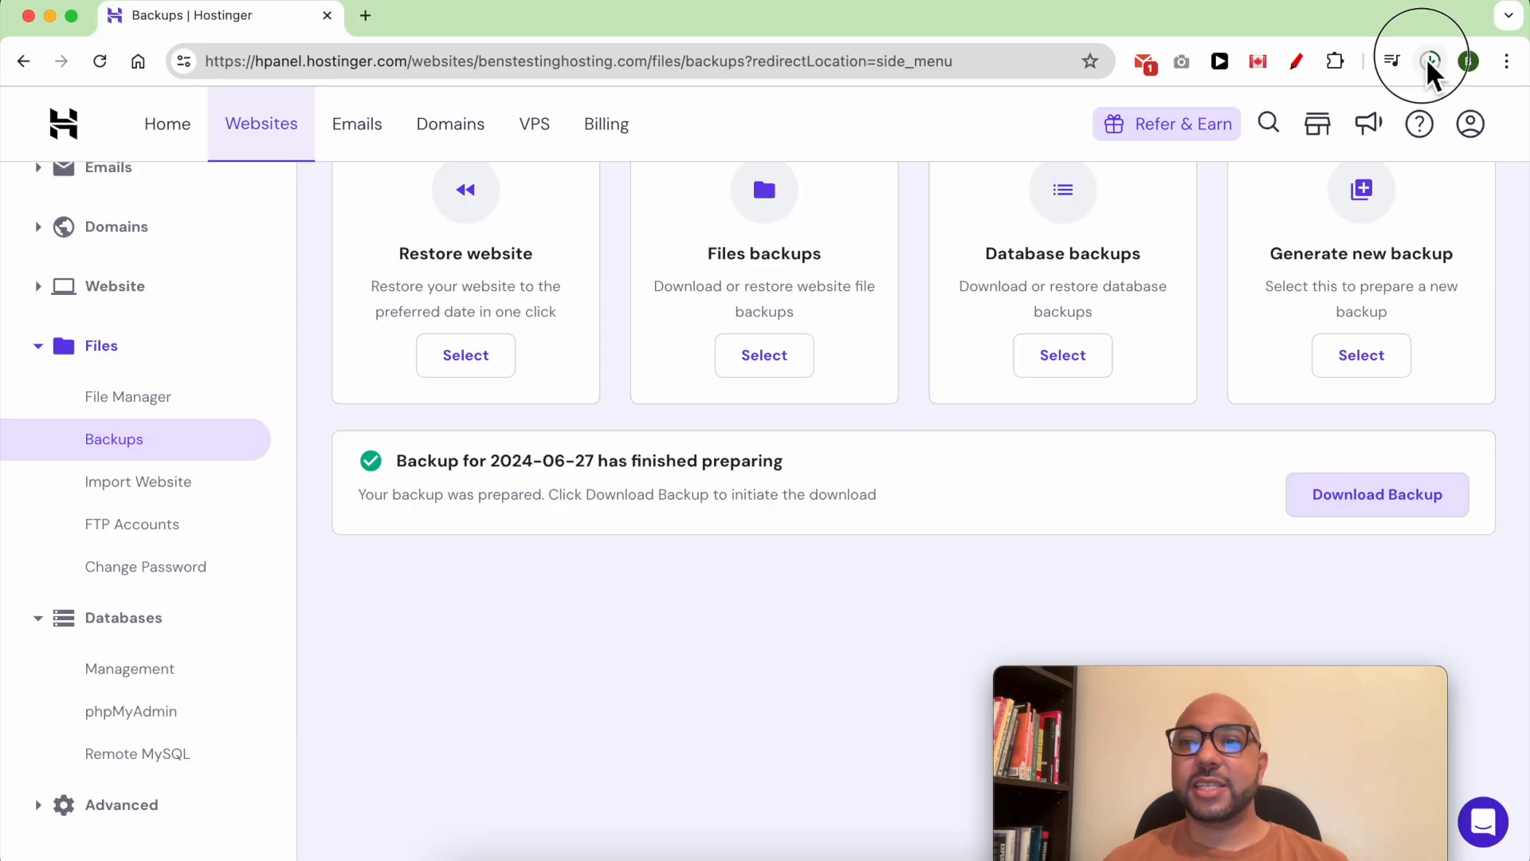
pyautogui.click(1429, 60)
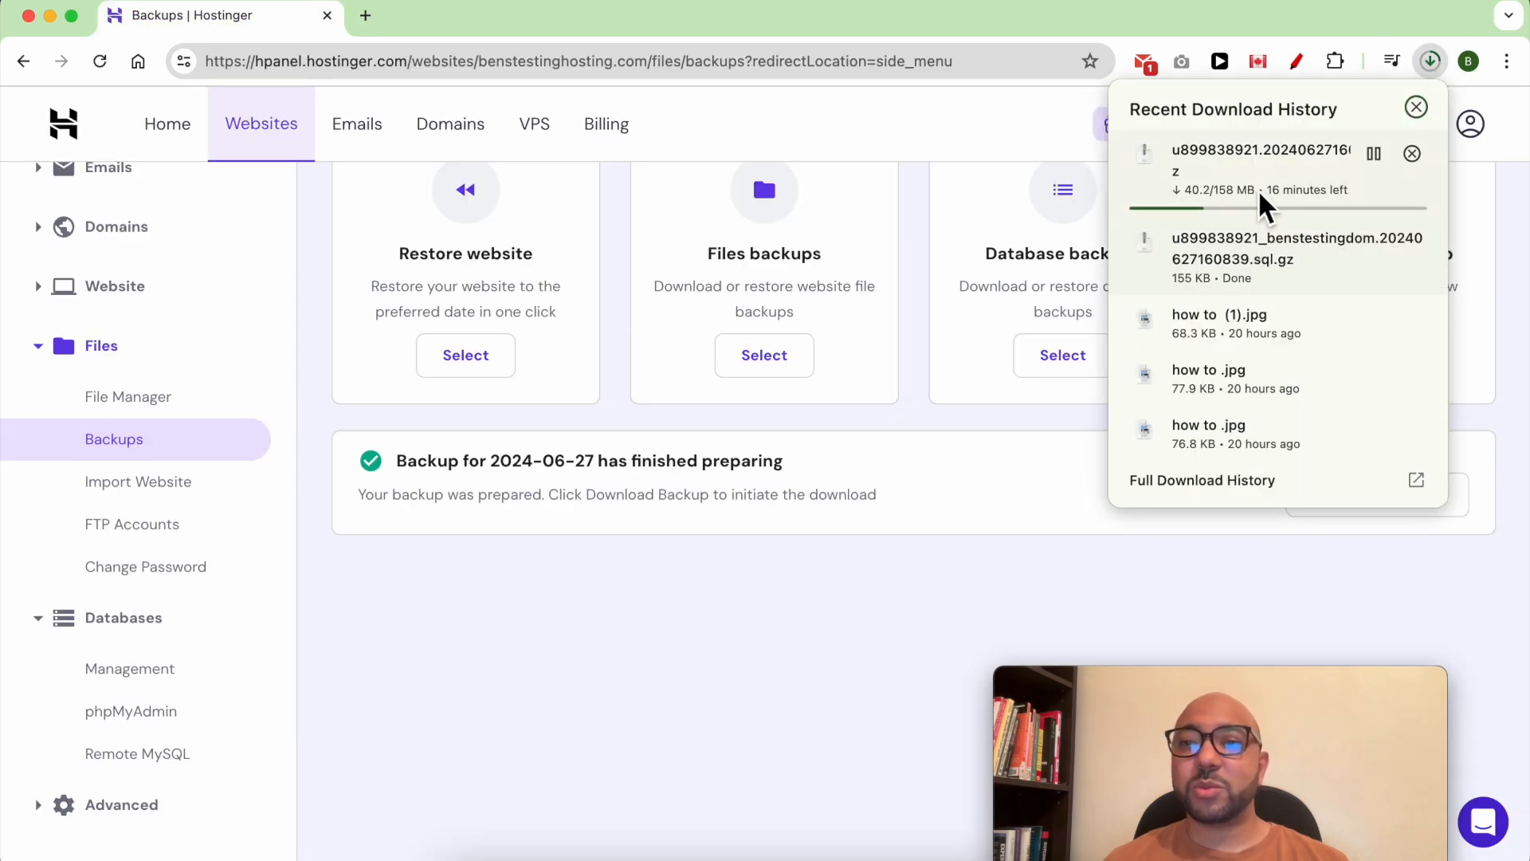